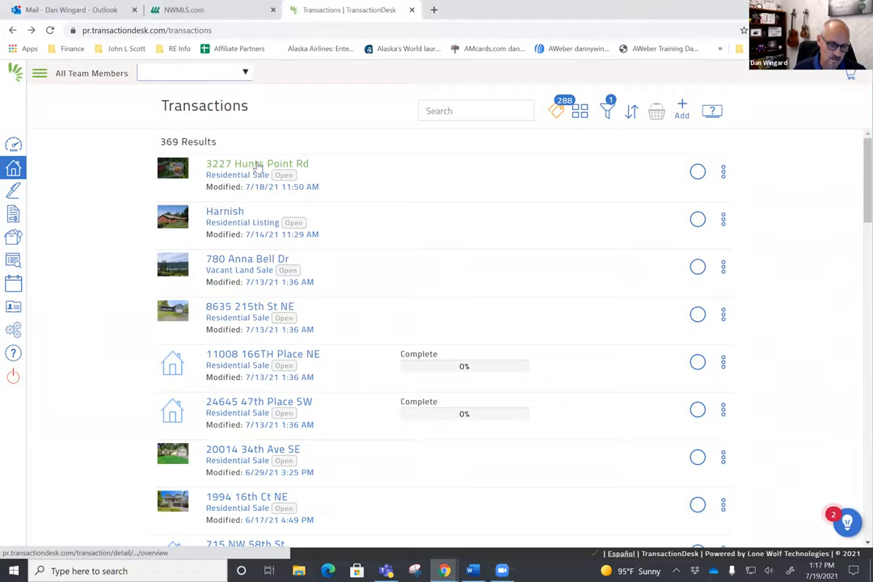
click(257, 164)
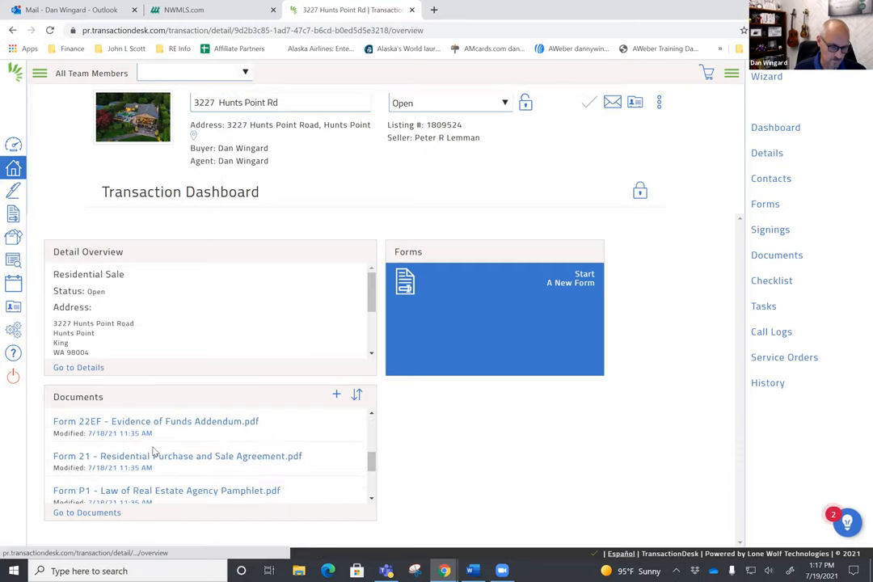
scroll(down, 3)
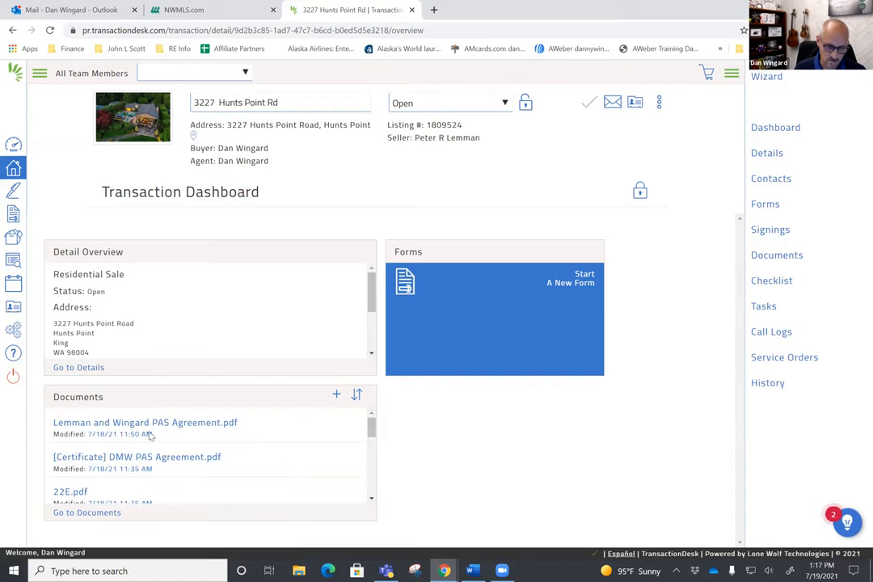
mouse_move(838, 304)
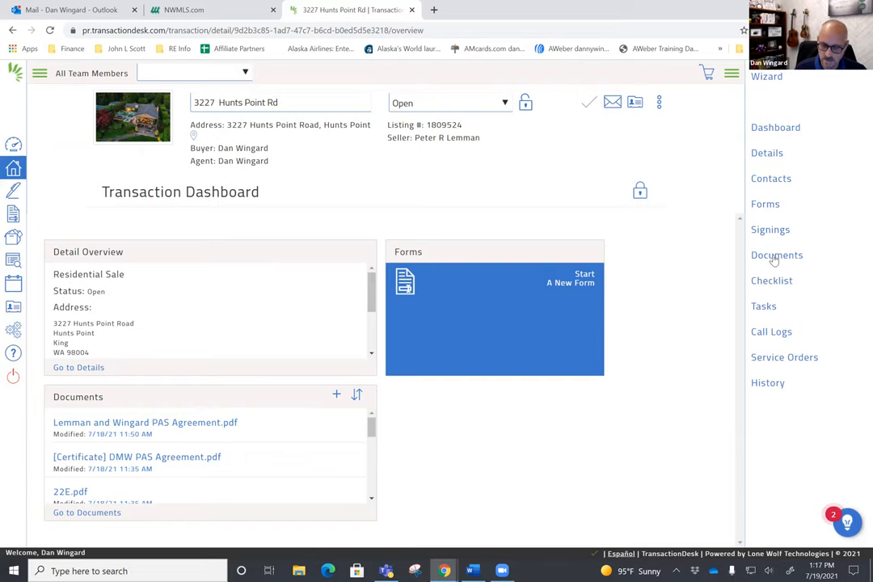
- Show the transaction's Documents and mark Form 21, Form 22EF, Form 22D and Legal Description
click(776, 255)
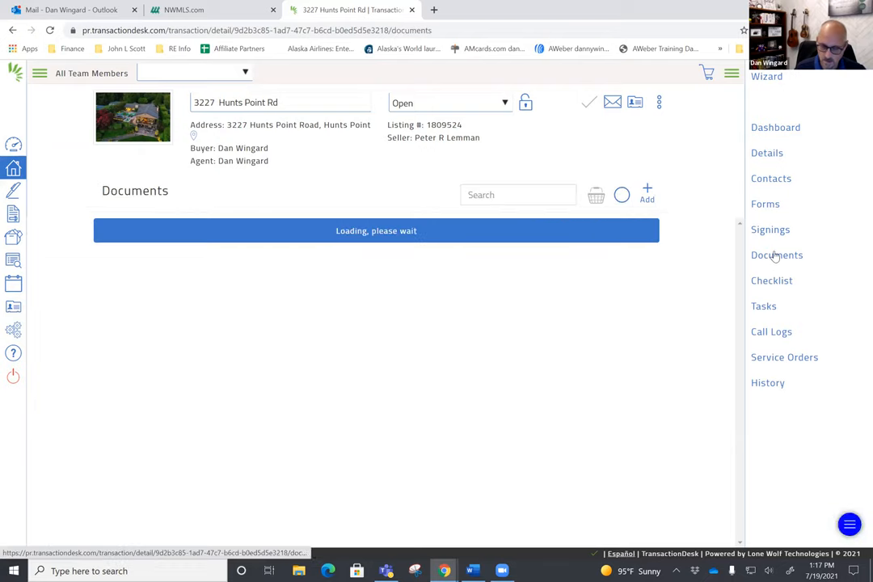
click(776, 255)
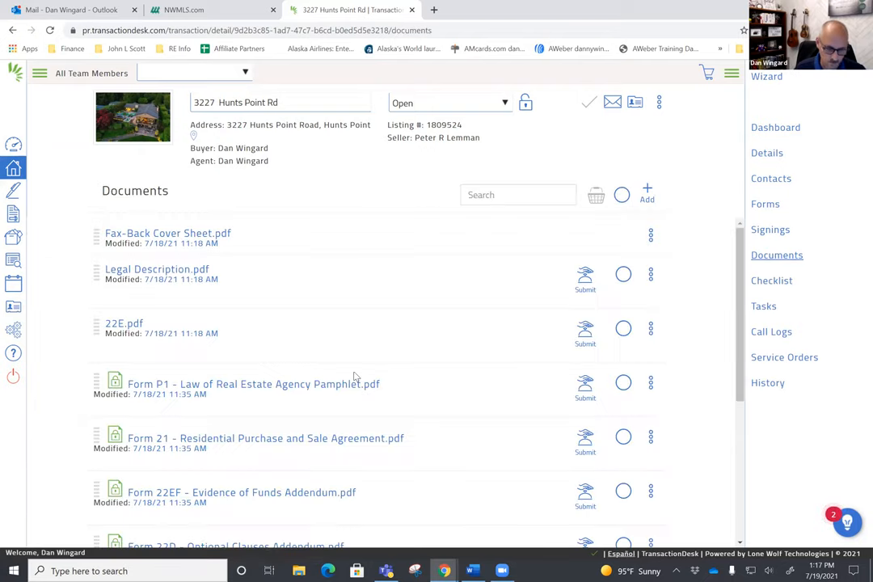
mouse_move(495, 417)
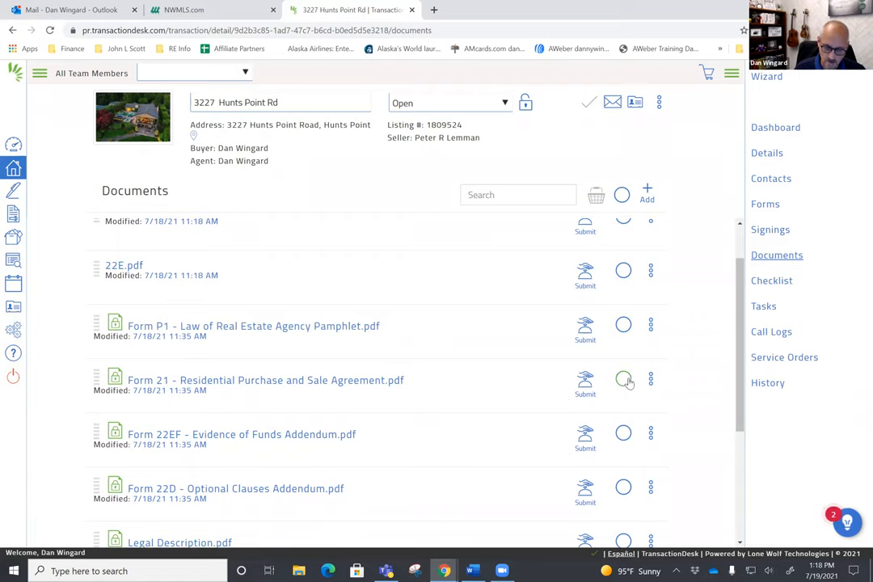
click(623, 379)
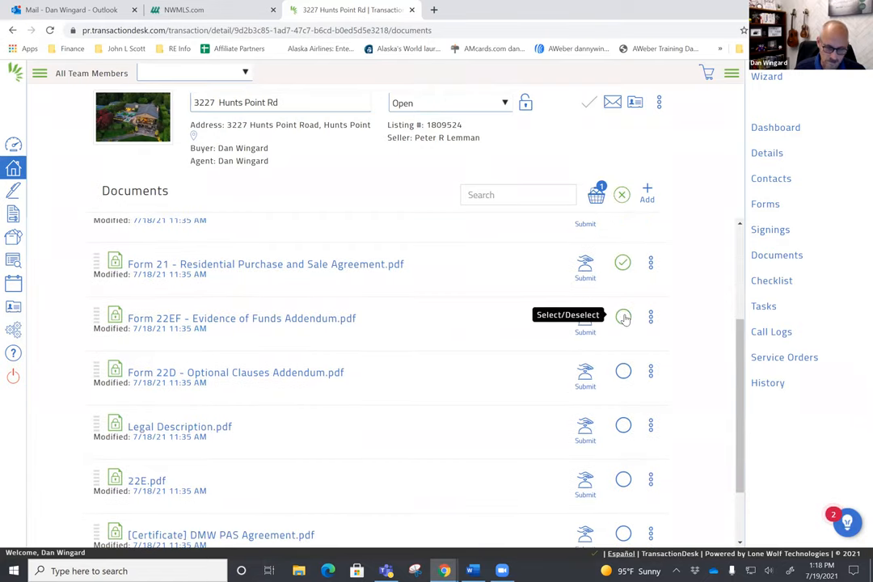
click(624, 370)
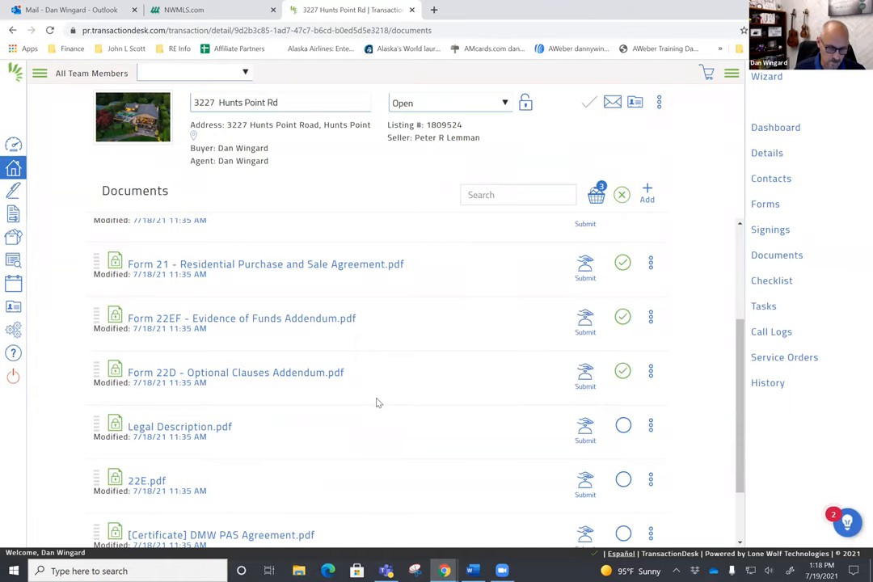
scroll(down, 3)
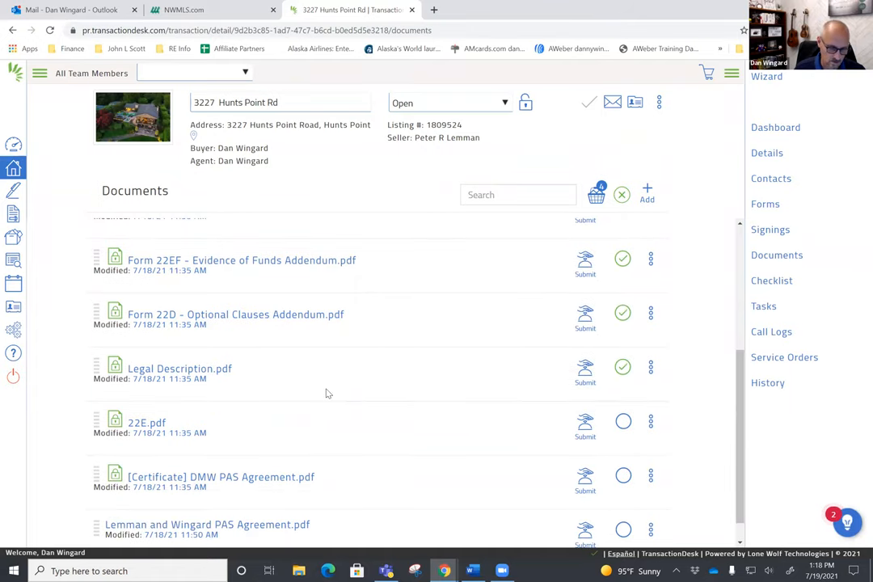
scroll(down, 3)
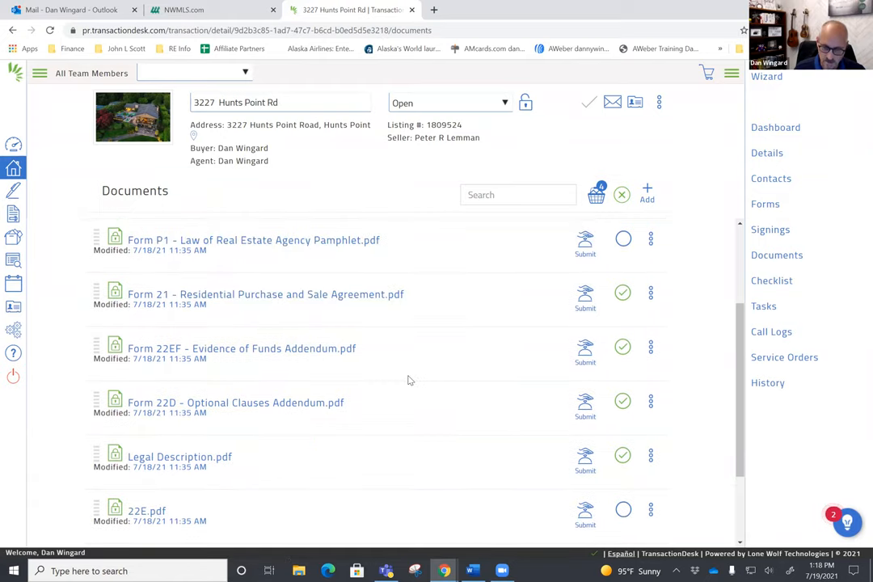
scroll(down, 3)
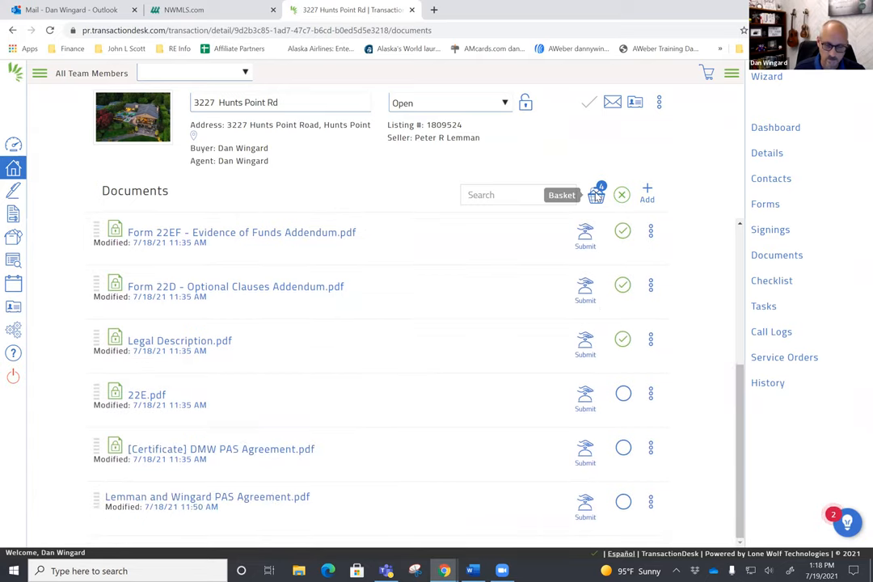
- View the basket listing the four selected documents with their available actions
click(596, 194)
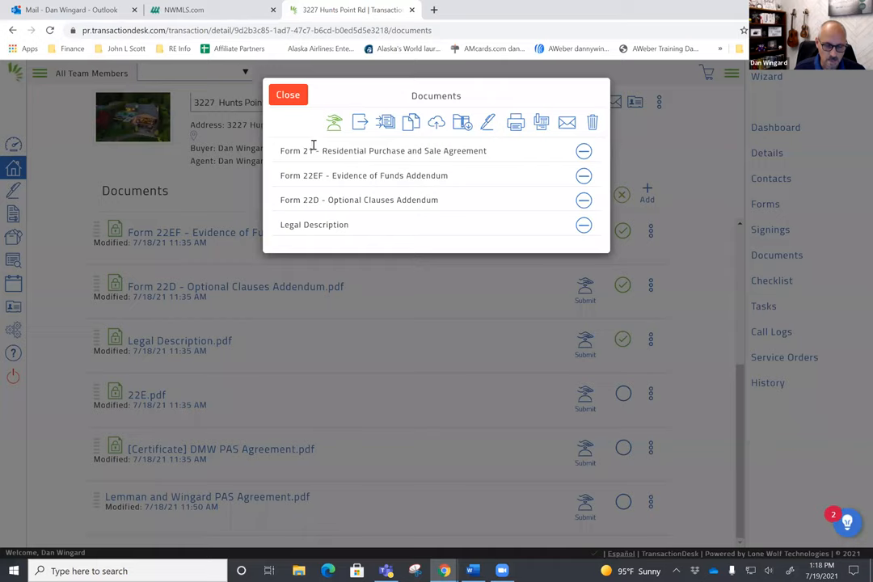
mouse_move(359, 123)
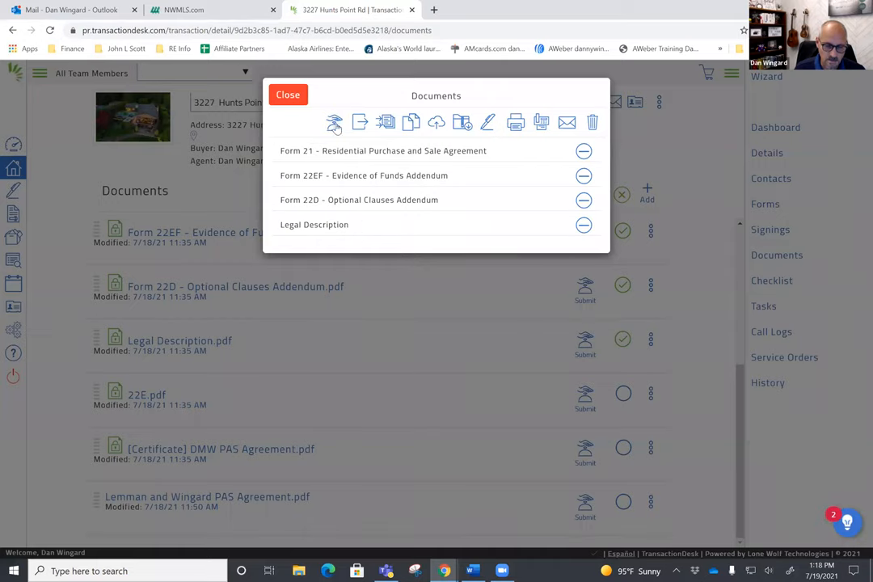
mouse_move(359, 123)
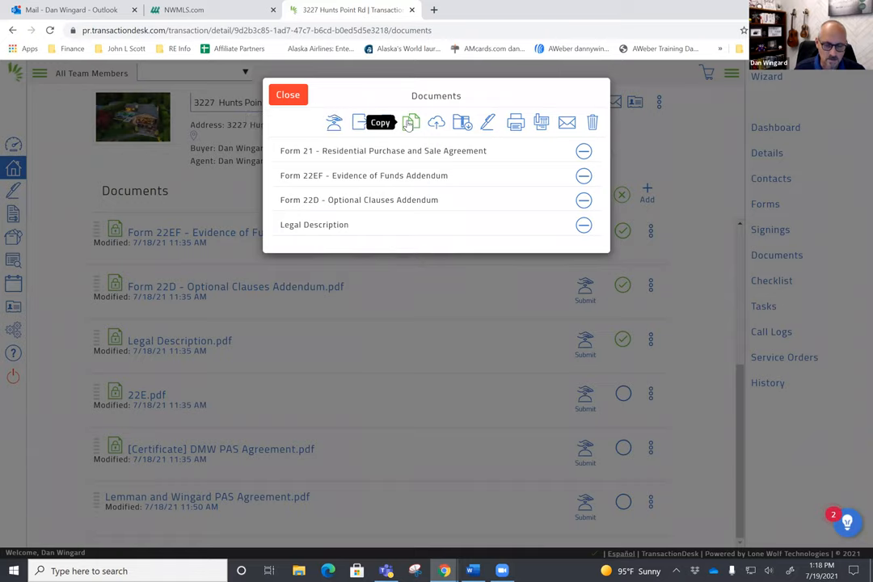
mouse_move(436, 123)
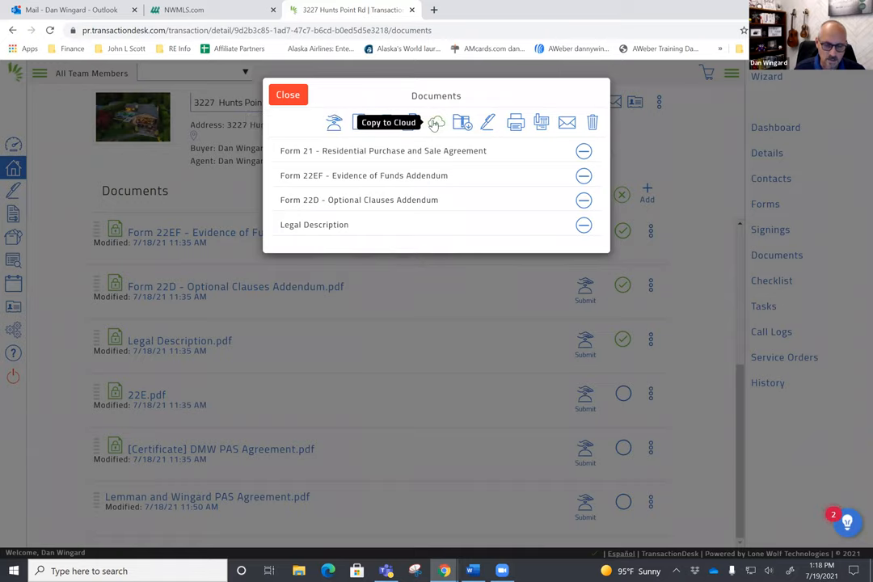
mouse_move(436, 122)
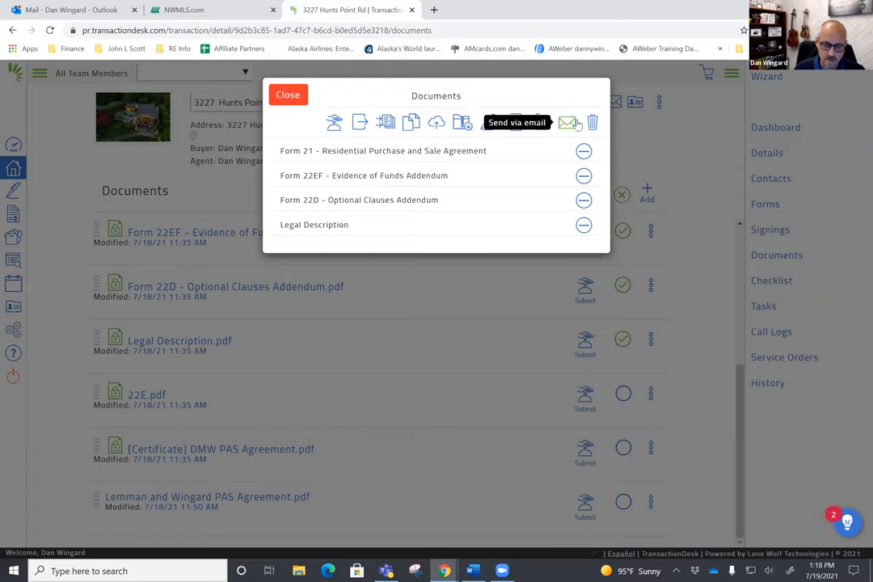
mouse_move(310, 278)
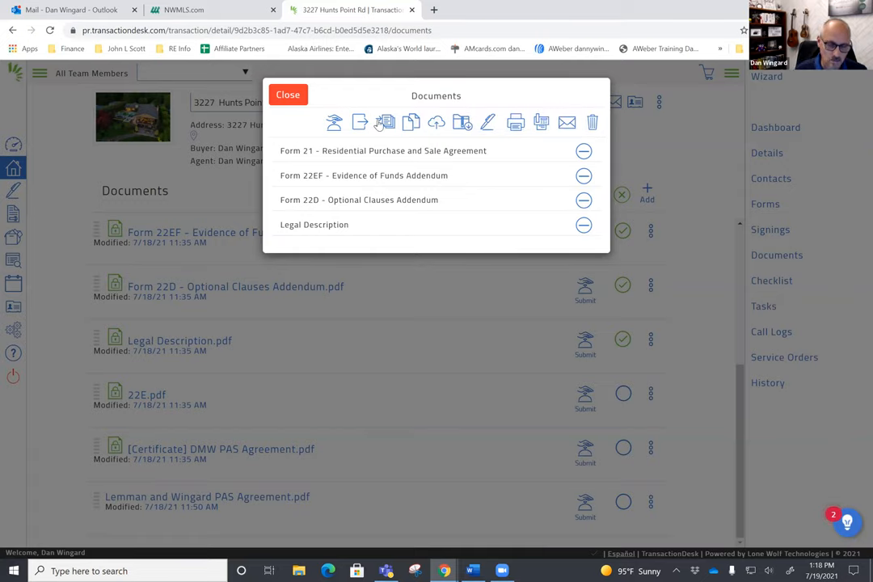
mouse_move(358, 123)
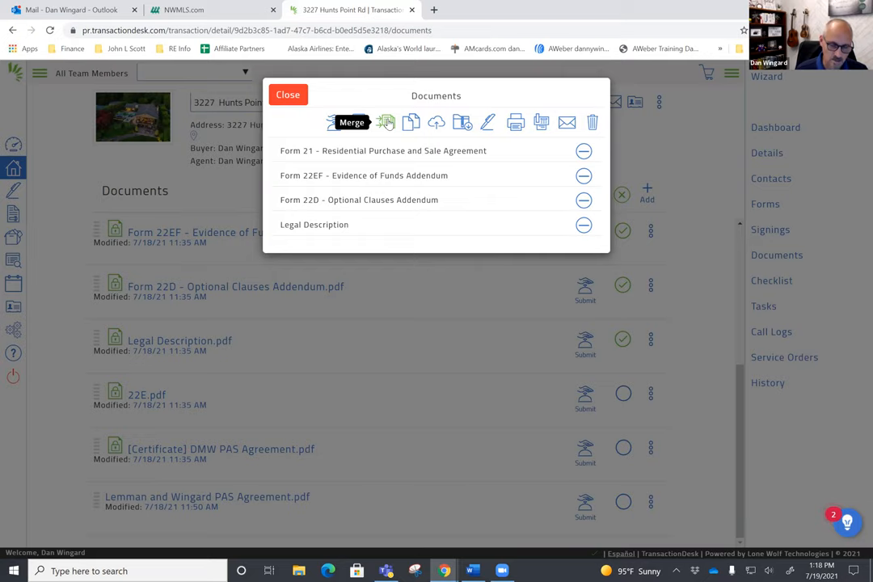
- Merge the four basket documents into one new document named PAS
click(353, 123)
text(P)
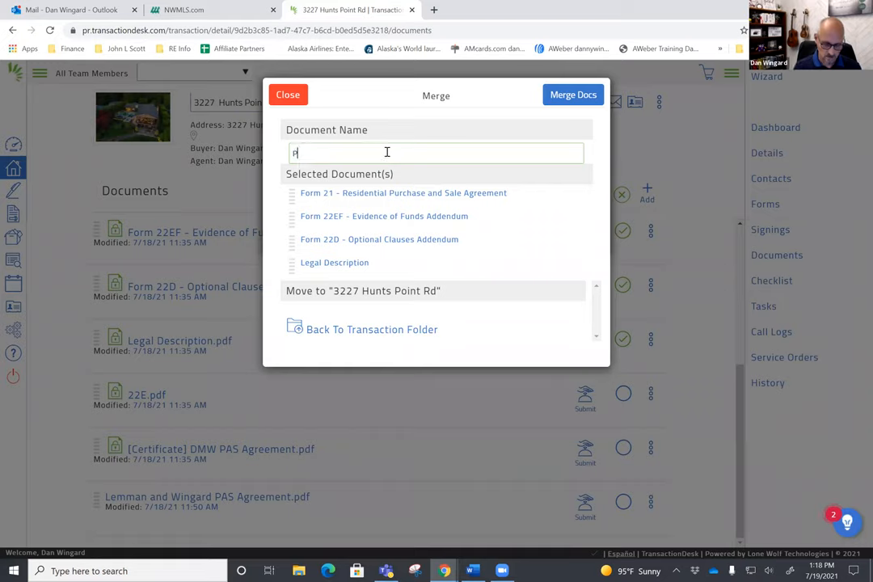
text(AS)
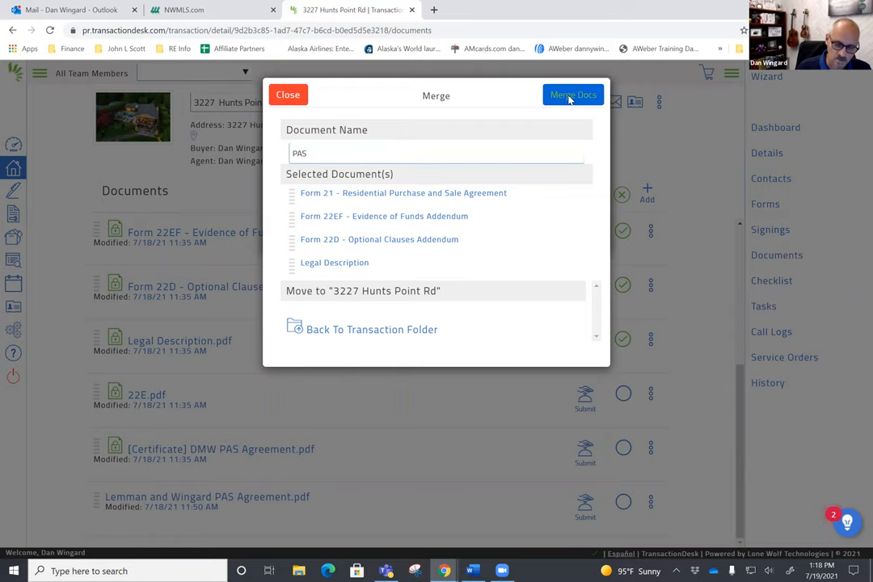
click(572, 94)
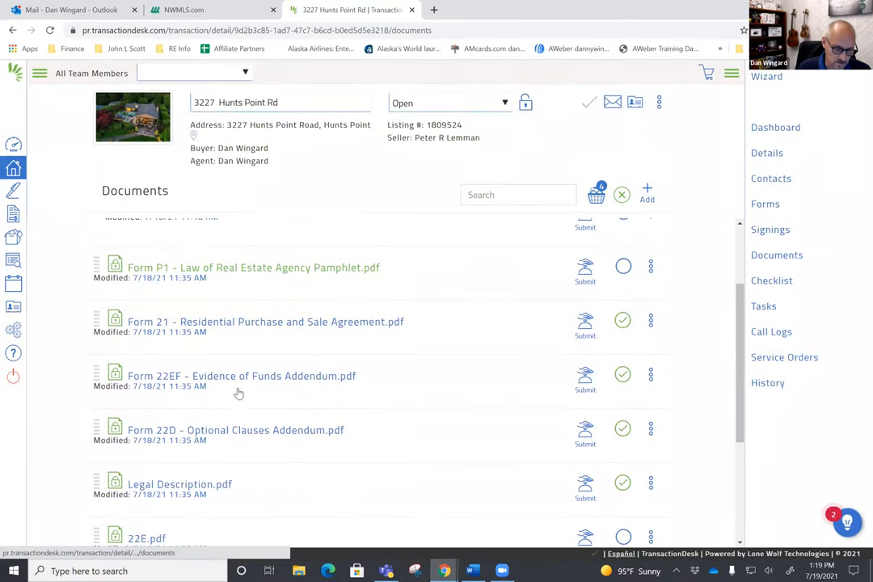
- Choose Send by Email for the new PAS.pdf from its actions menu
scroll(down, 3)
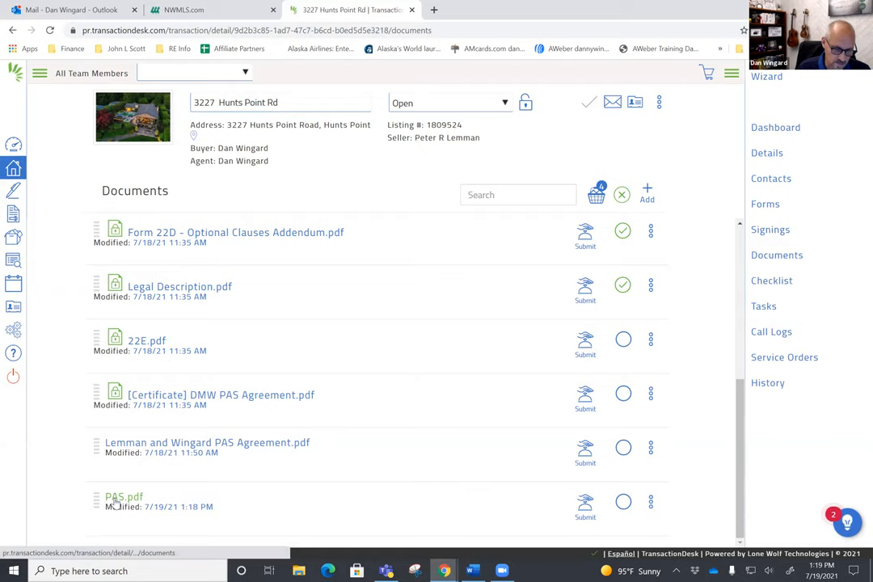
mouse_move(650, 501)
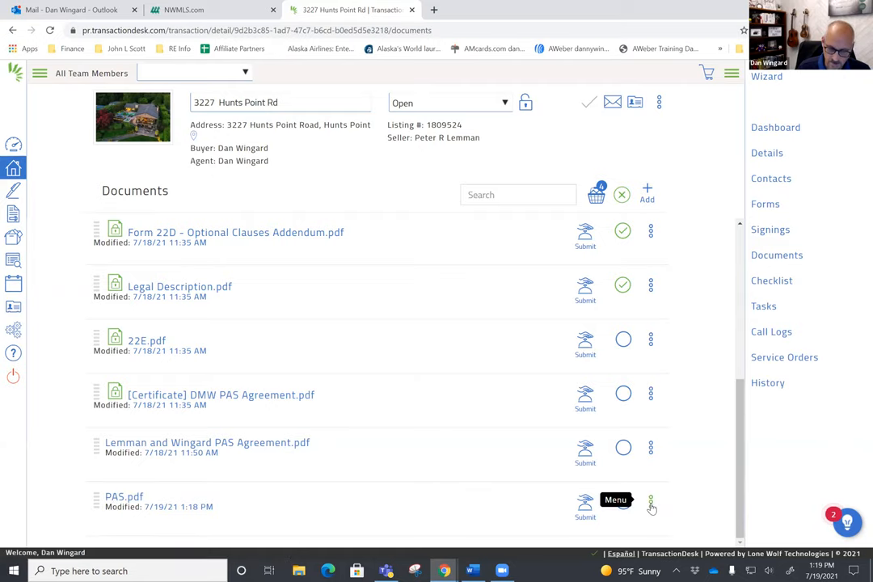
click(650, 503)
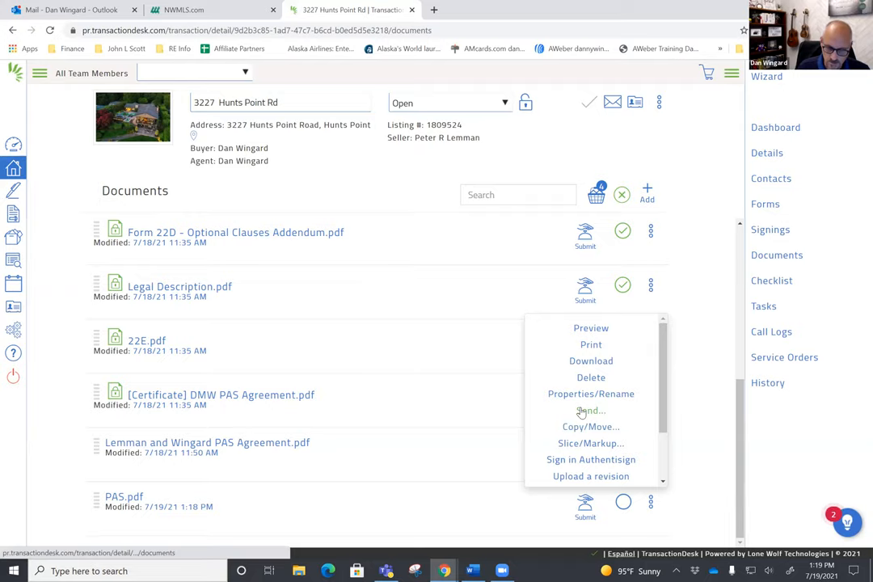
mouse_move(592, 378)
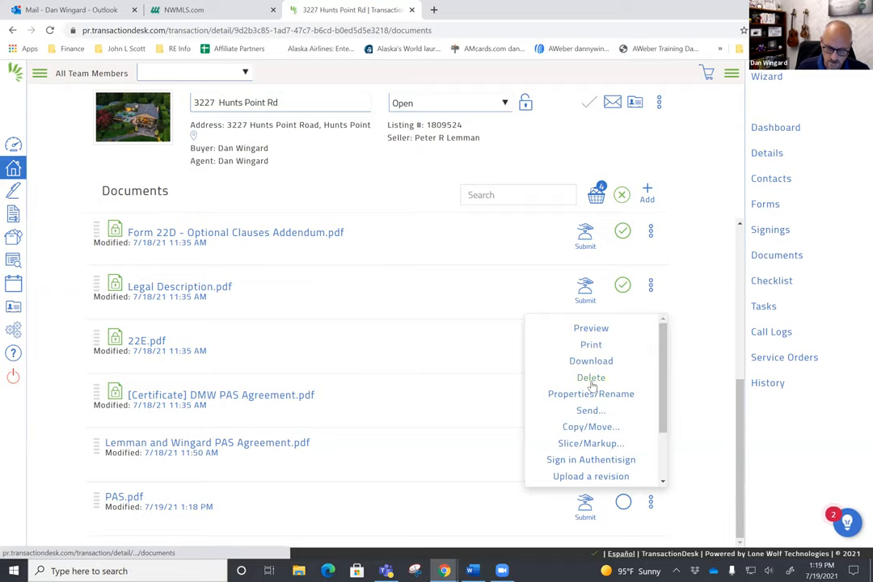
click(590, 410)
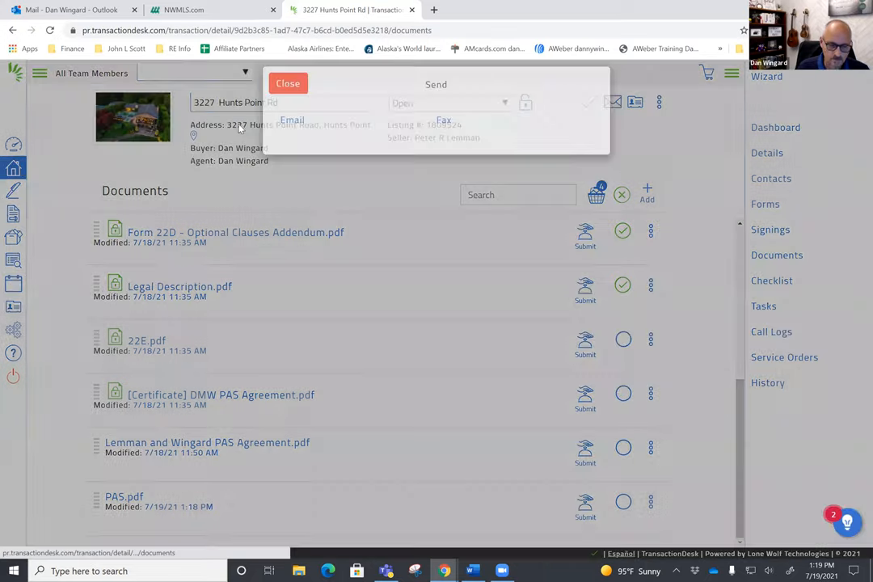
click(291, 120)
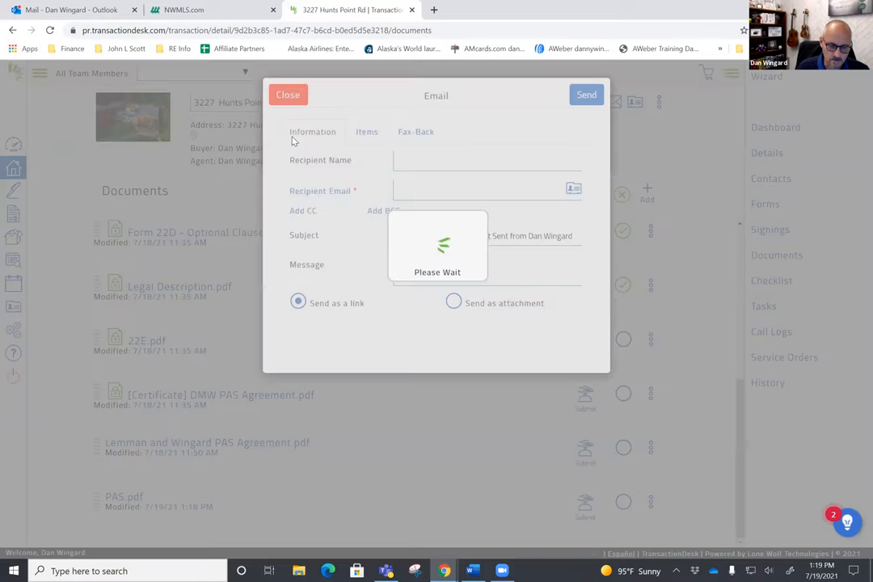